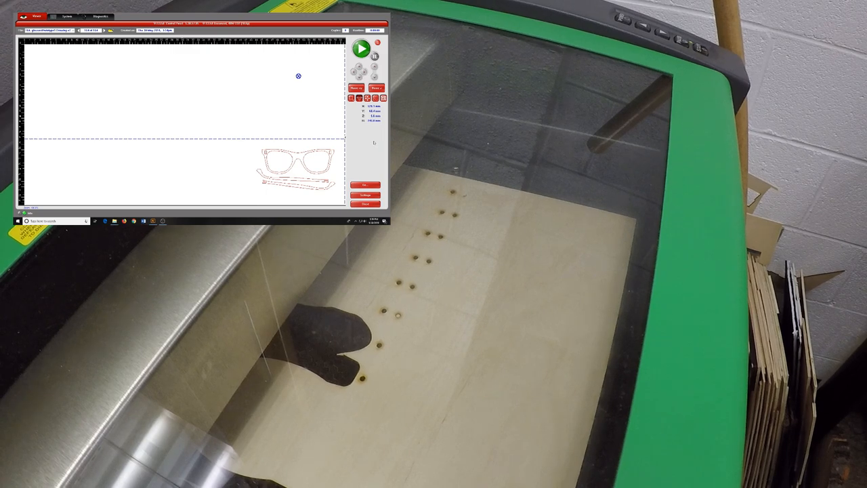
- Run the laser job to cut the frame and temple arms, then return the laser to origin
{"action": "left_click", "coordinate": [364, 184]}
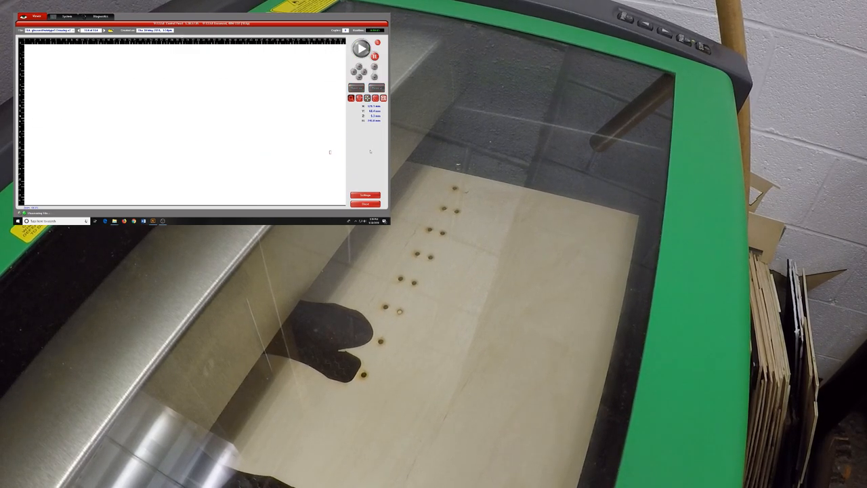
{"action": "left_click", "coordinate": [360, 48]}
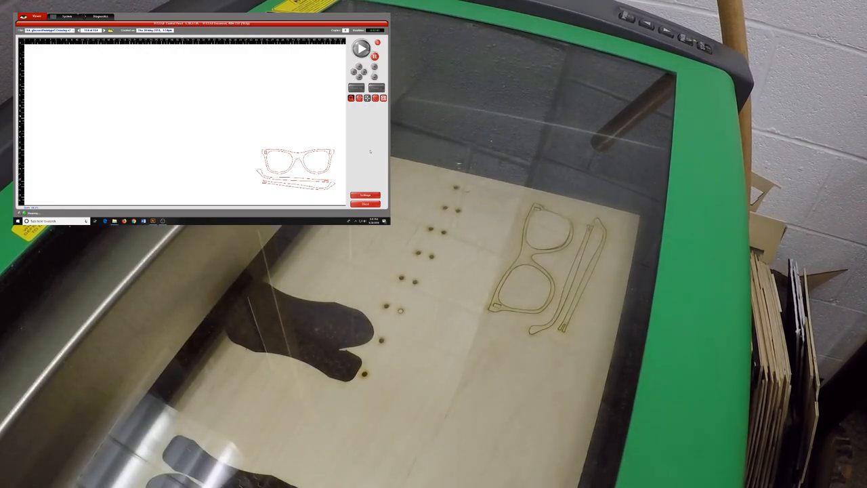
{"action": "left_click", "coordinate": [360, 47]}
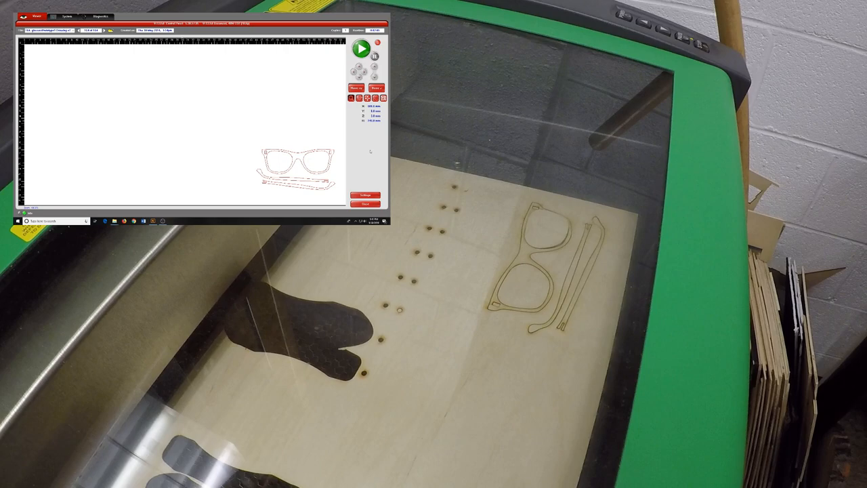